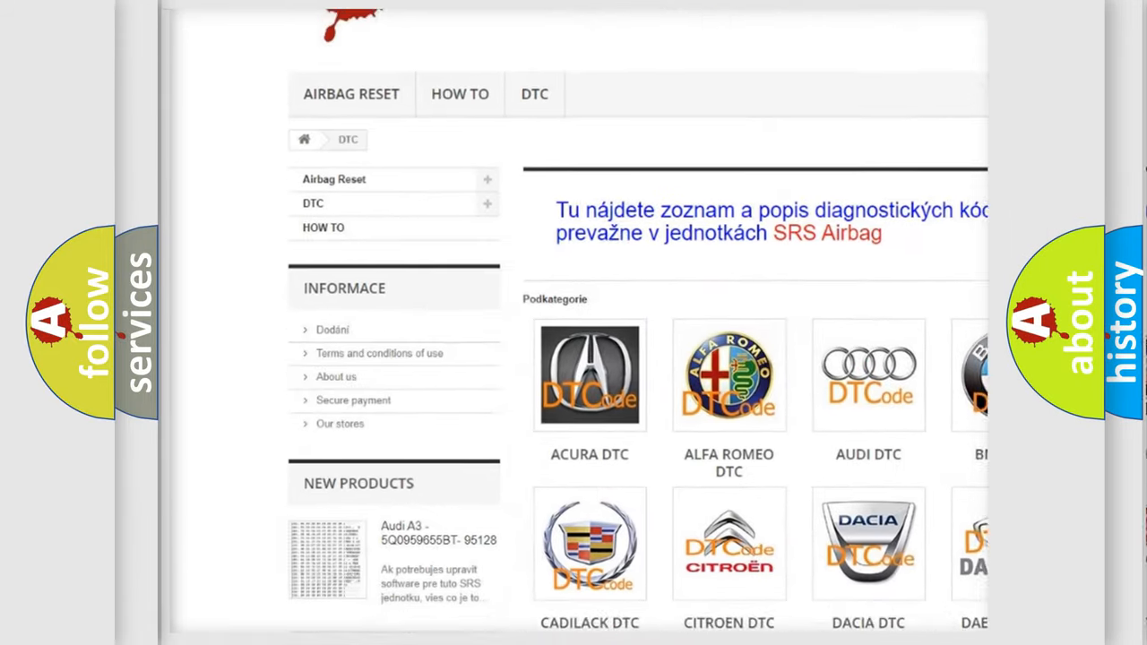
Step: Open the Audi DTC code list showing diagnostic codes like _00003 and _B100001A
scroll("down", 3)
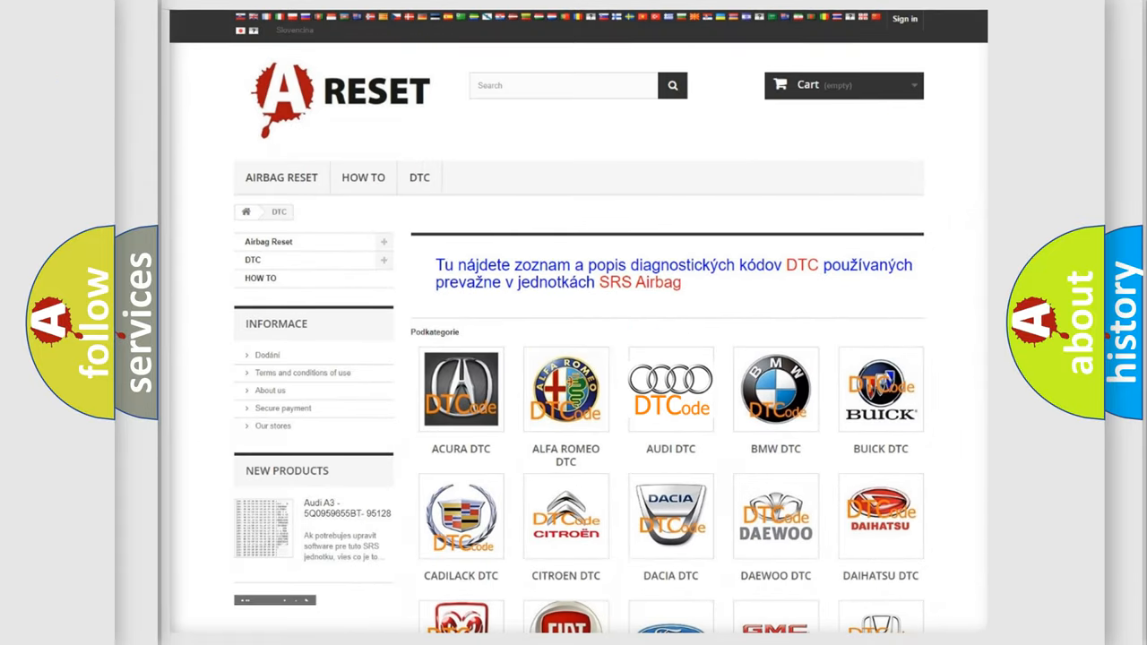
left_click(670, 388)
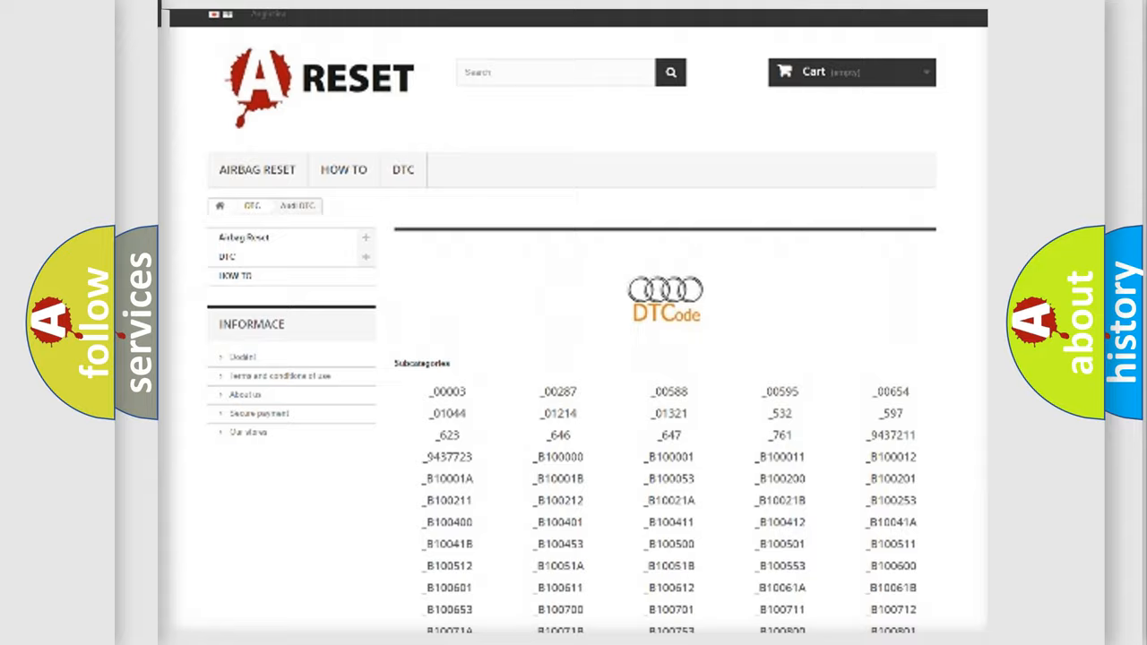